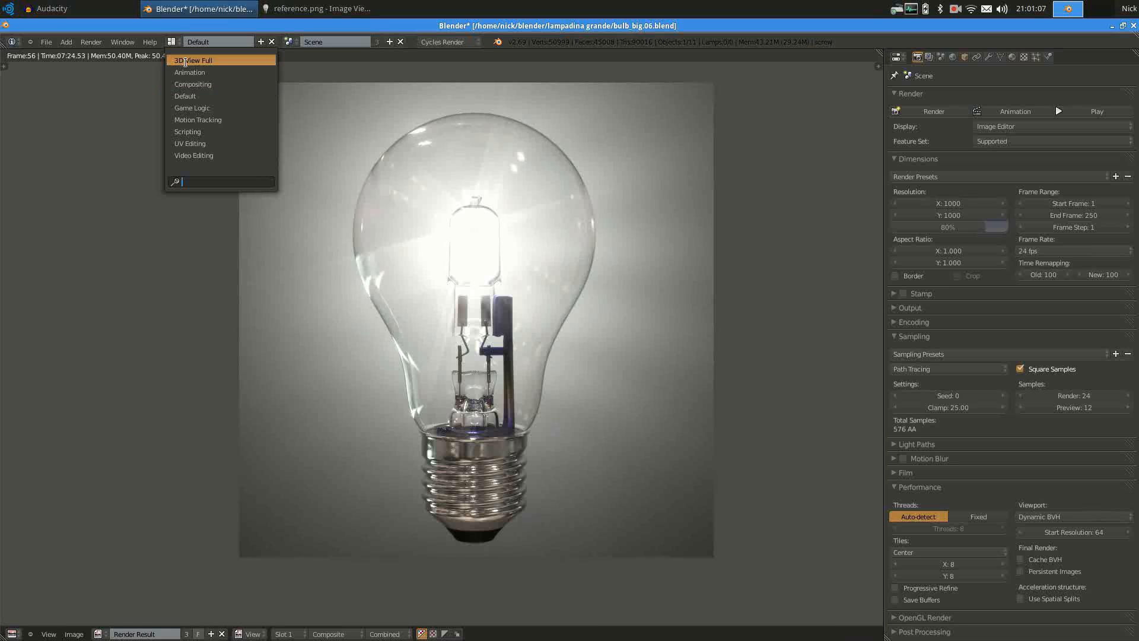
- Switch the screen layout to Compositing to show the glow node network
{"action": "left_click", "coordinate": [192, 84]}
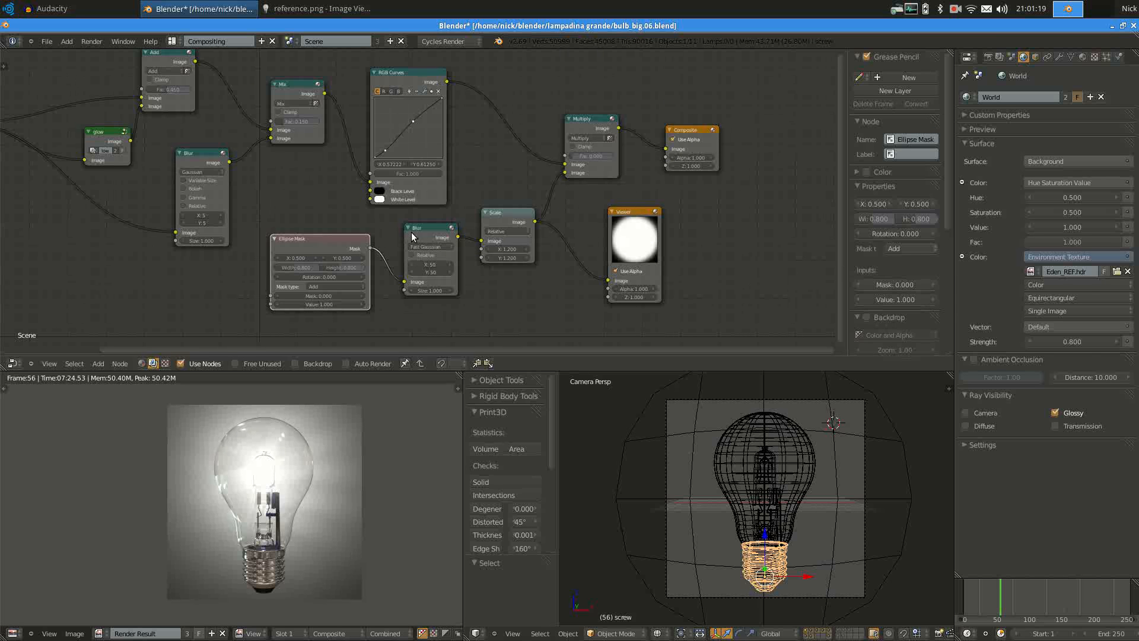
- Enter the glow node group to see its Glare, Blur and Normalize nodes
{"action": "left_click", "coordinate": [506, 212]}
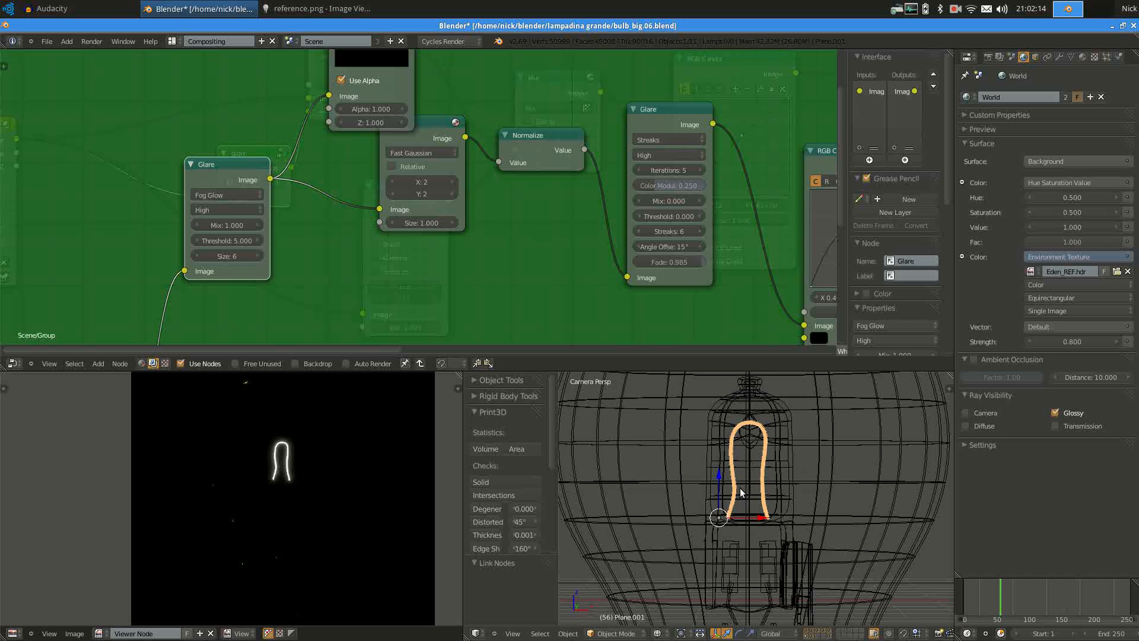
- Pan through the glare chain so the viewer previews the dim, streaky bulb image
{"action": "scroll", "scroll_direction": "down", "scroll_amount": 3}
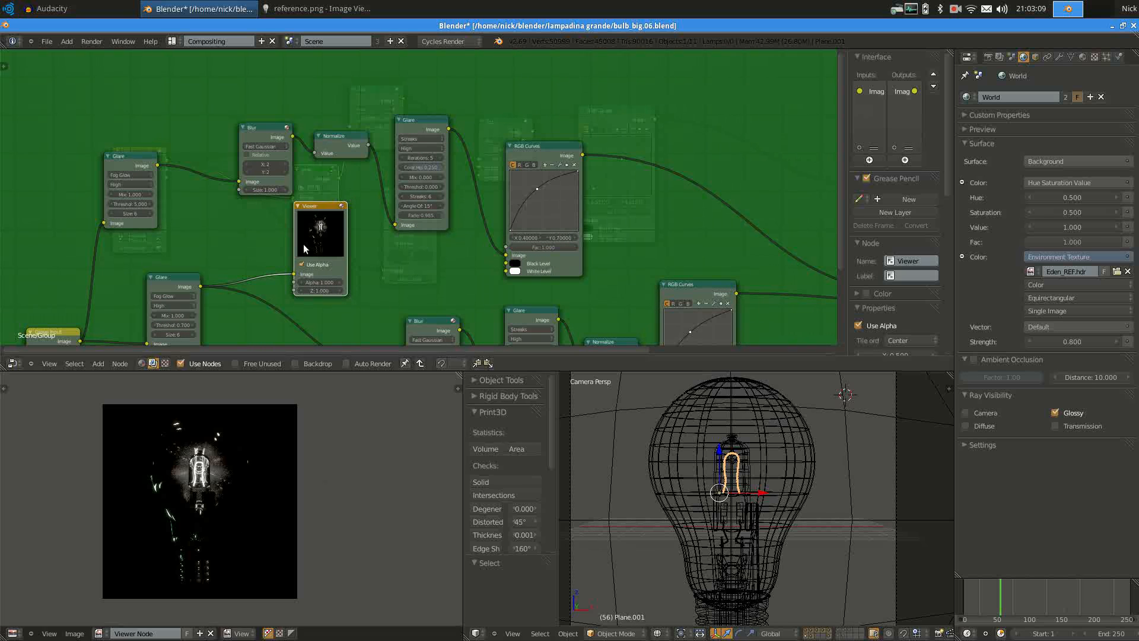
{"action": "scroll", "scroll_direction": "down", "scroll_amount": 3}
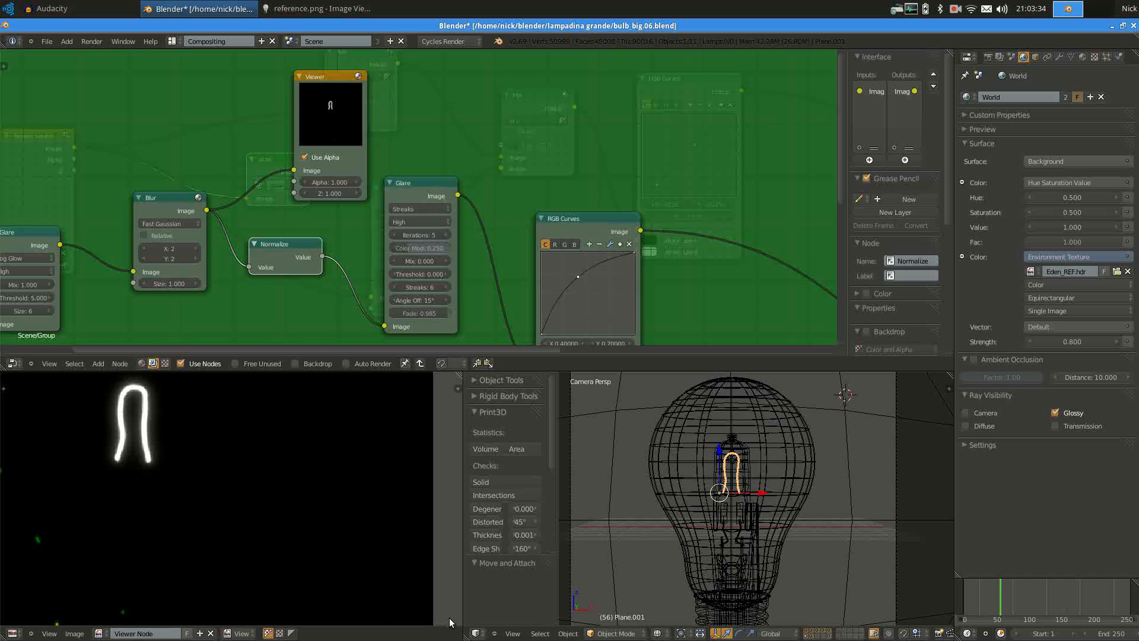
{"action": "mouse_move", "coordinate": [147, 419]}
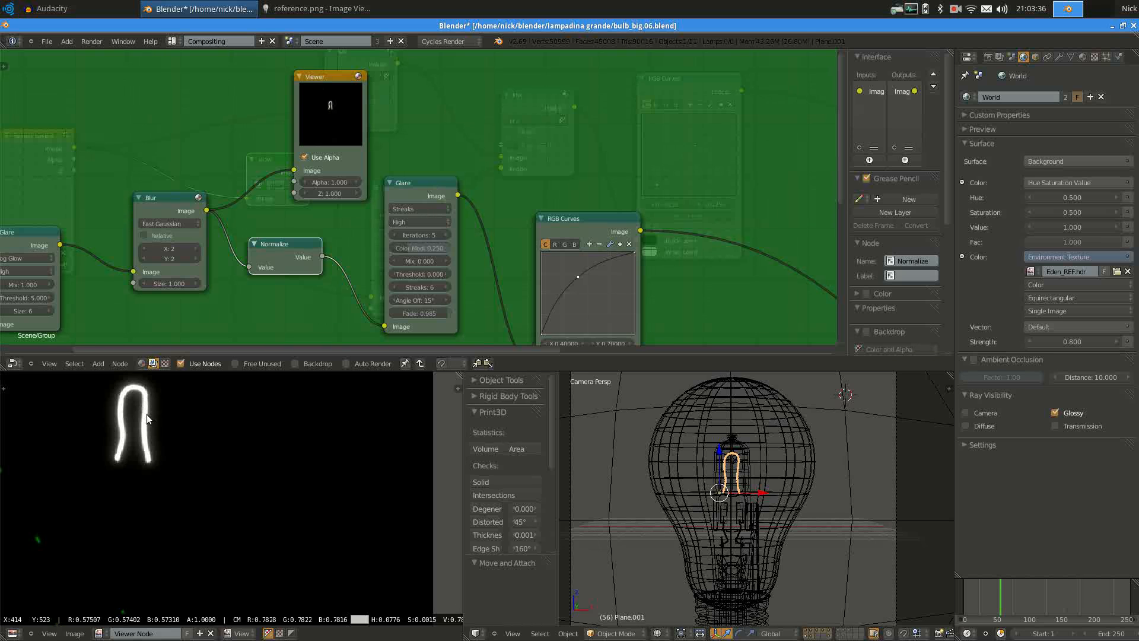
{"action": "mouse_move", "coordinate": [145, 424]}
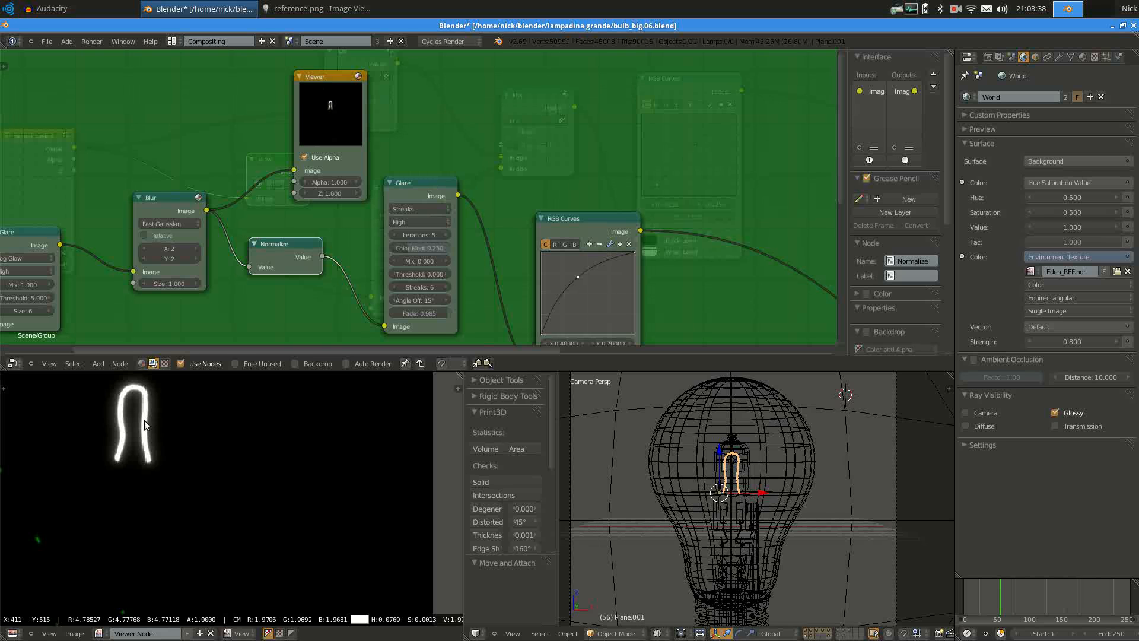
{"action": "mouse_move", "coordinate": [145, 436]}
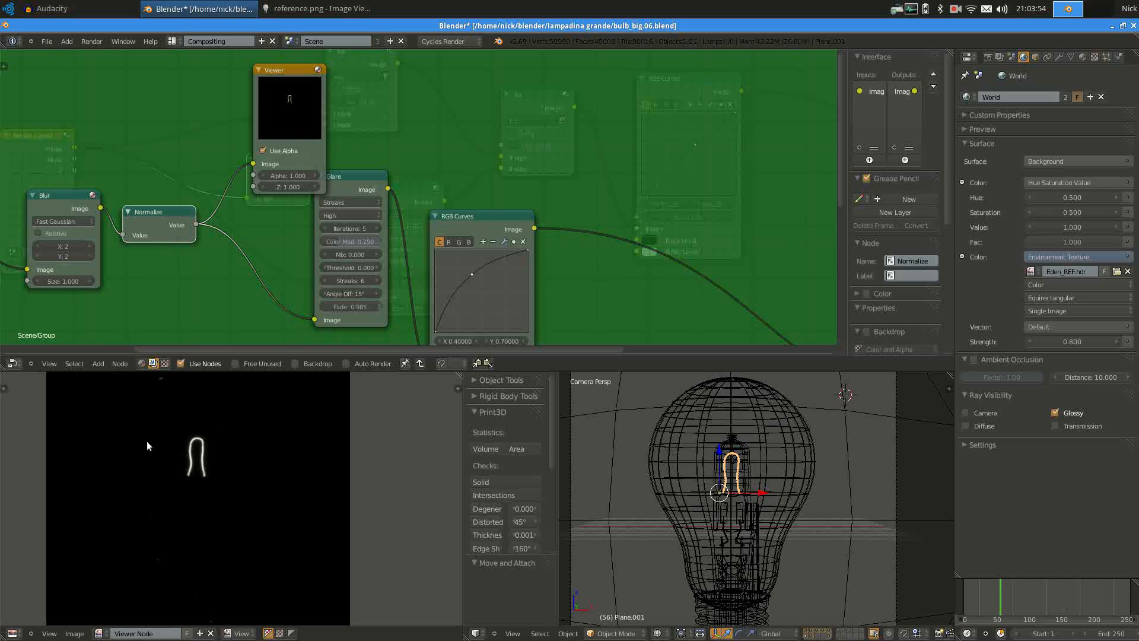
{"action": "mouse_move", "coordinate": [364, 190]}
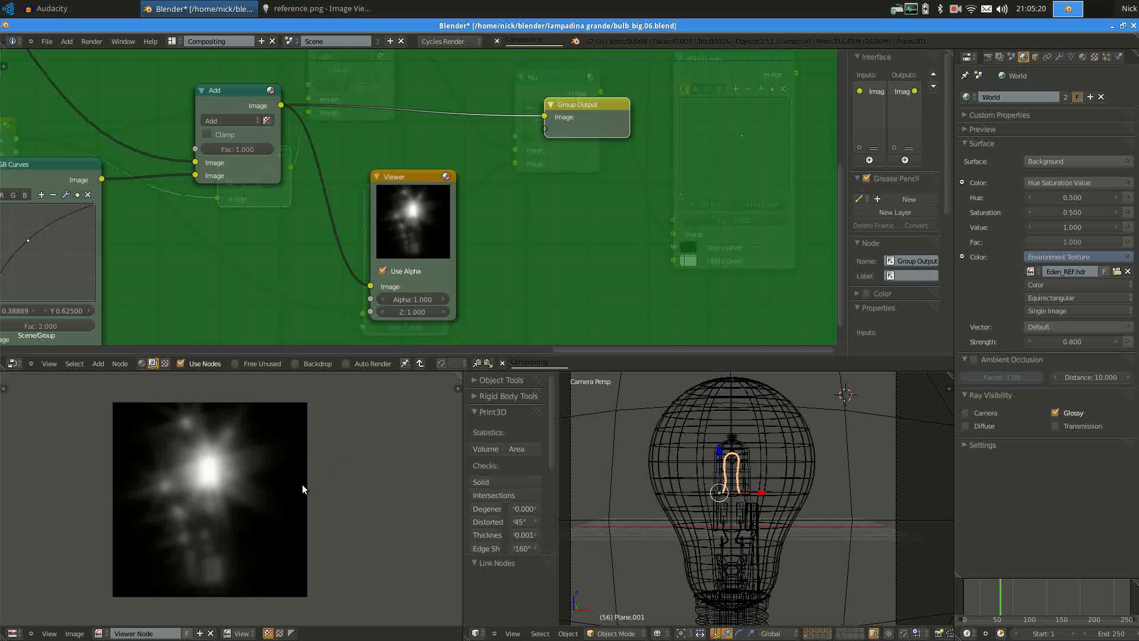
{"action": "mouse_move", "coordinate": [291, 494]}
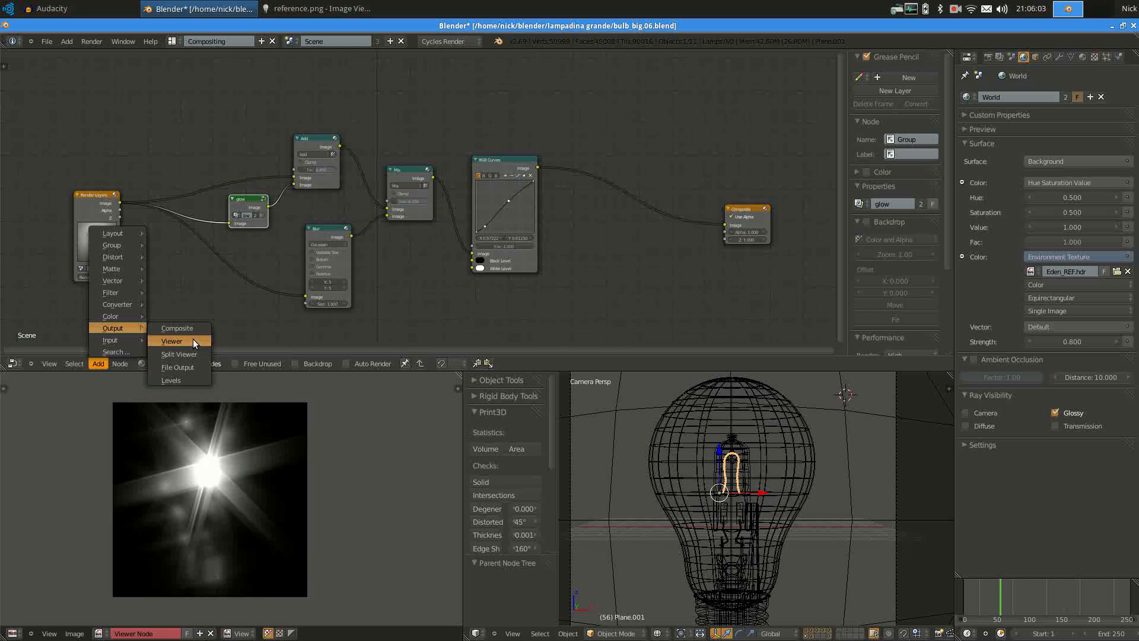
- Add a Viewer node to the top-level tree previewing the glow's starburst
{"action": "left_click", "coordinate": [171, 342]}
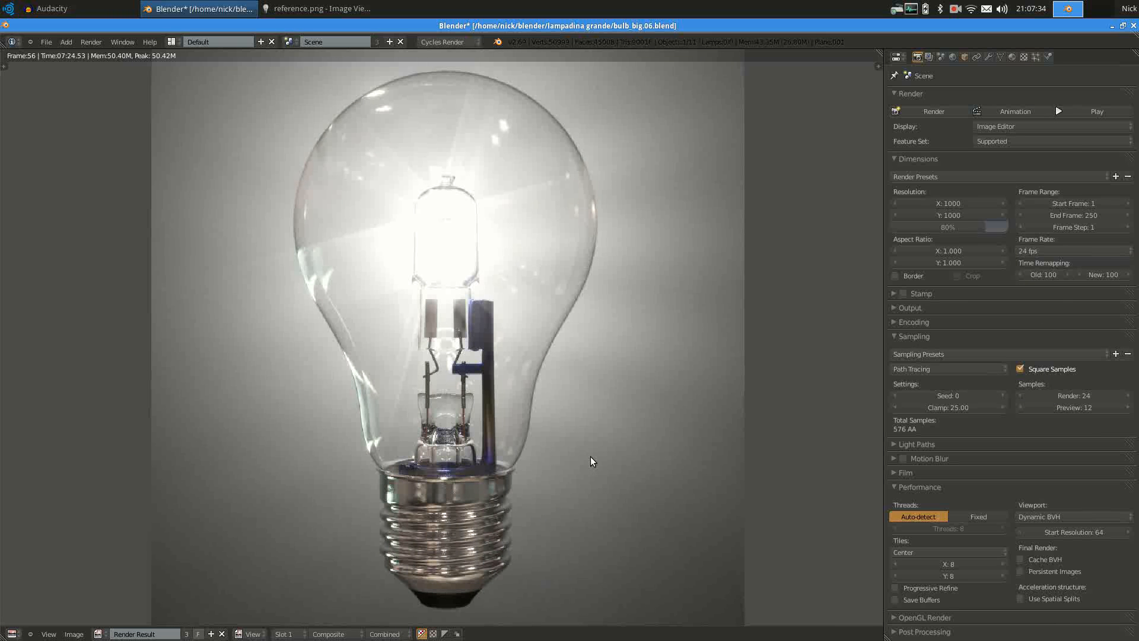
{"action": "mouse_move", "coordinate": [412, 567]}
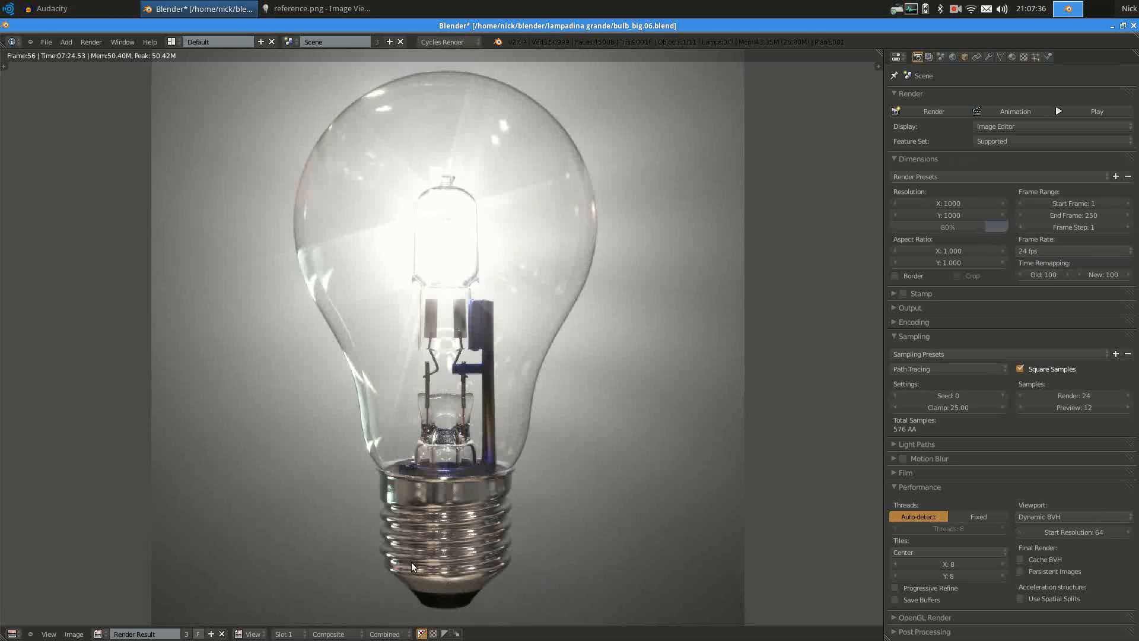
{"action": "mouse_move", "coordinate": [496, 475]}
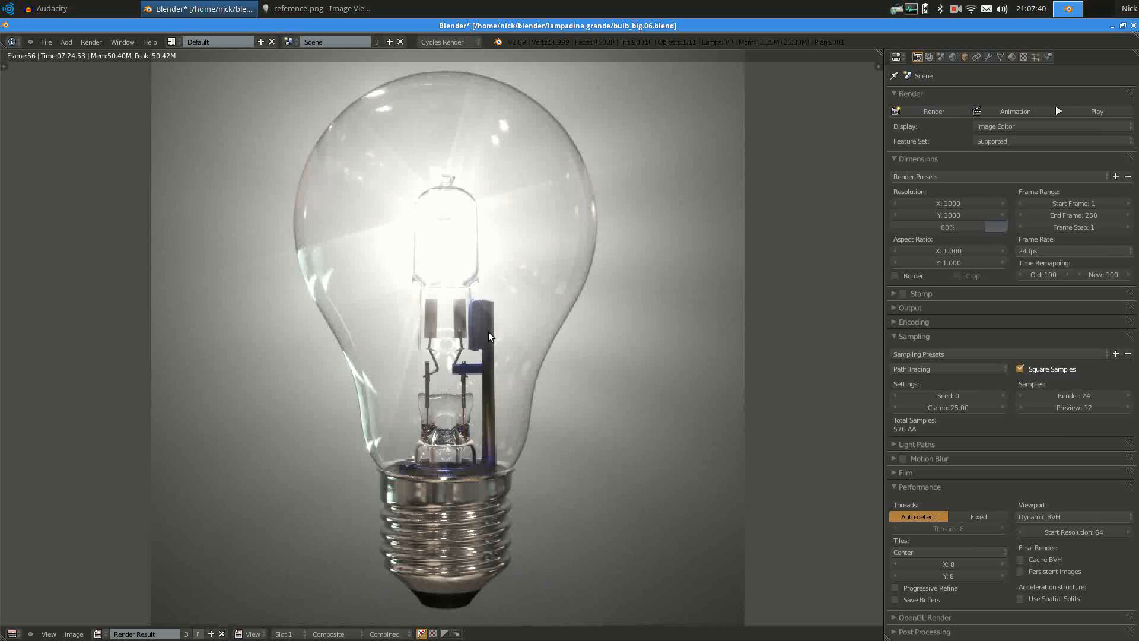
{"action": "mouse_move", "coordinate": [494, 410]}
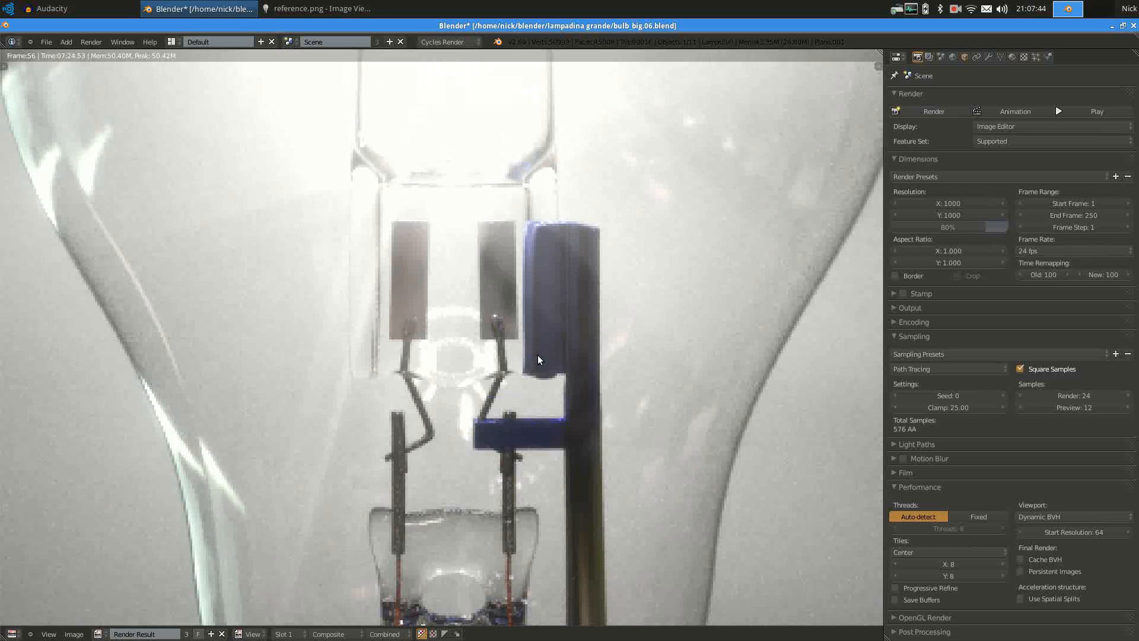
{"action": "mouse_move", "coordinate": [553, 370]}
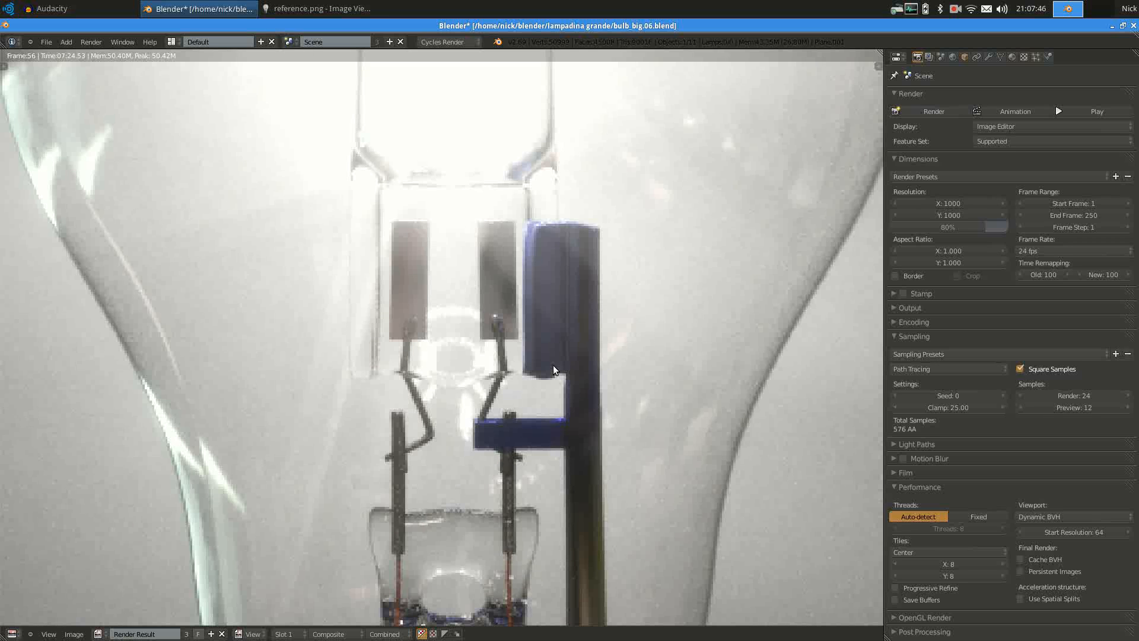
{"action": "mouse_move", "coordinate": [532, 258]}
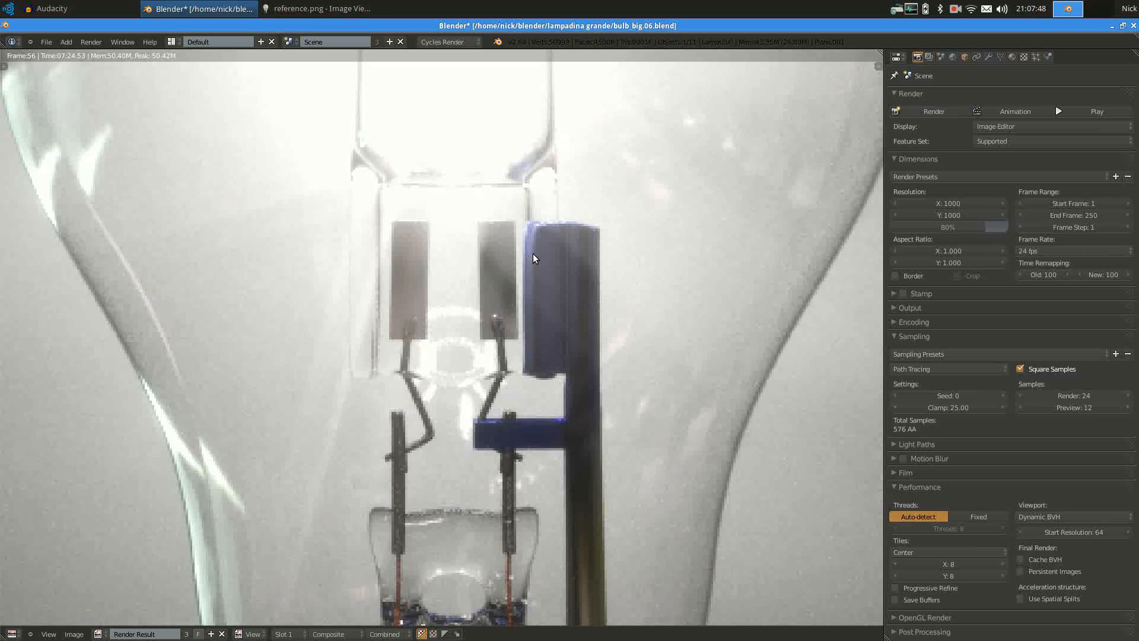
{"action": "mouse_move", "coordinate": [532, 251]}
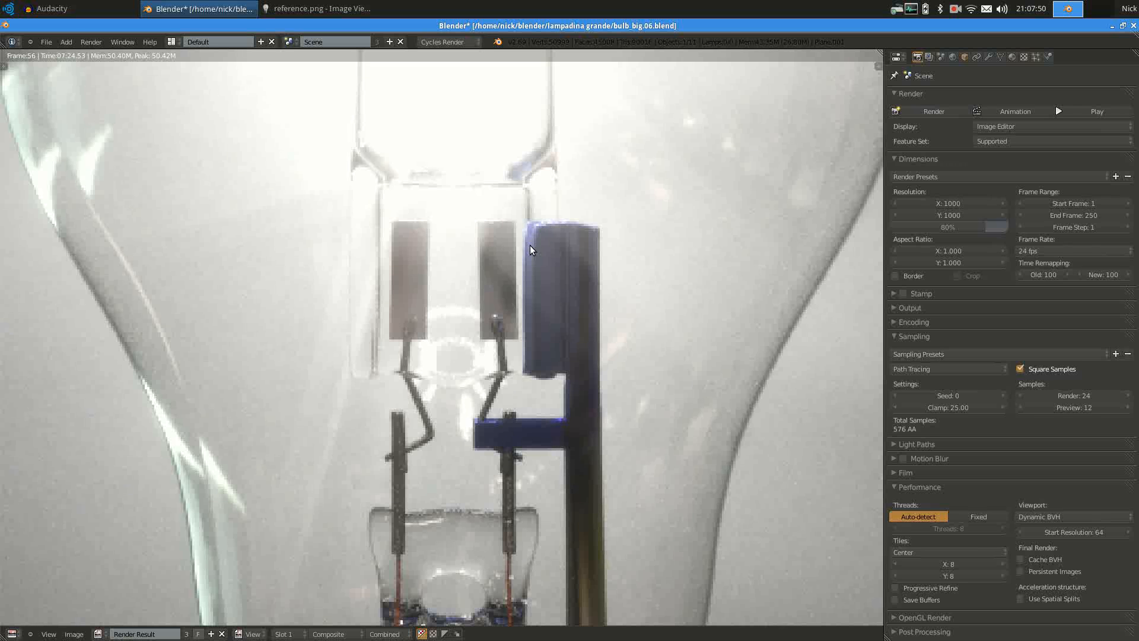
{"action": "mouse_move", "coordinate": [531, 222]}
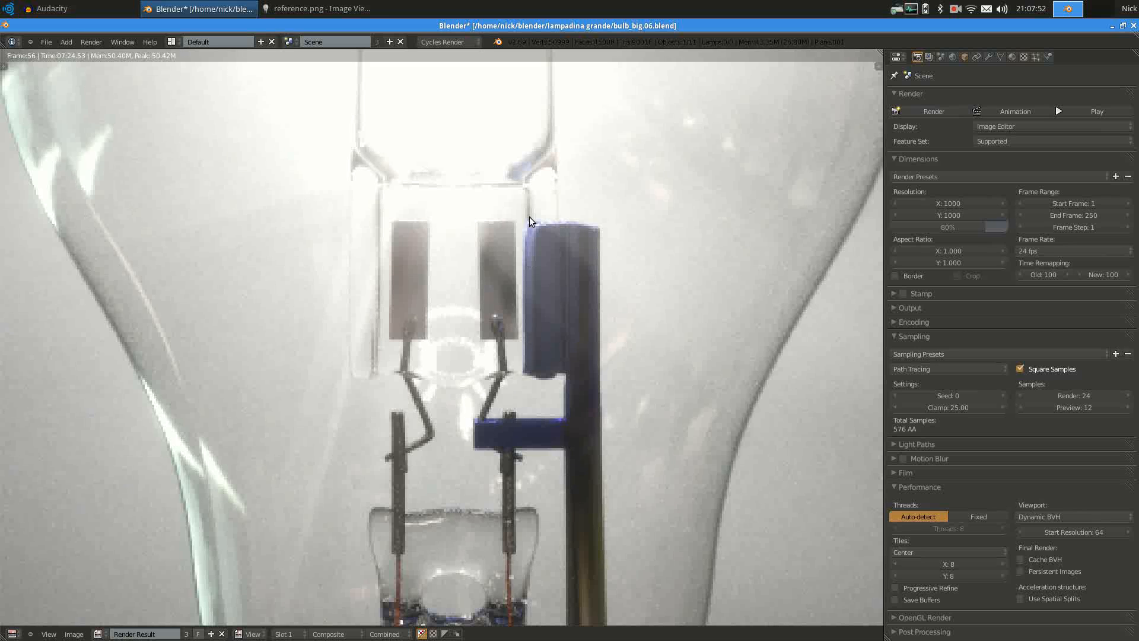
{"action": "scroll", "scroll_direction": "down", "scroll_amount": 3}
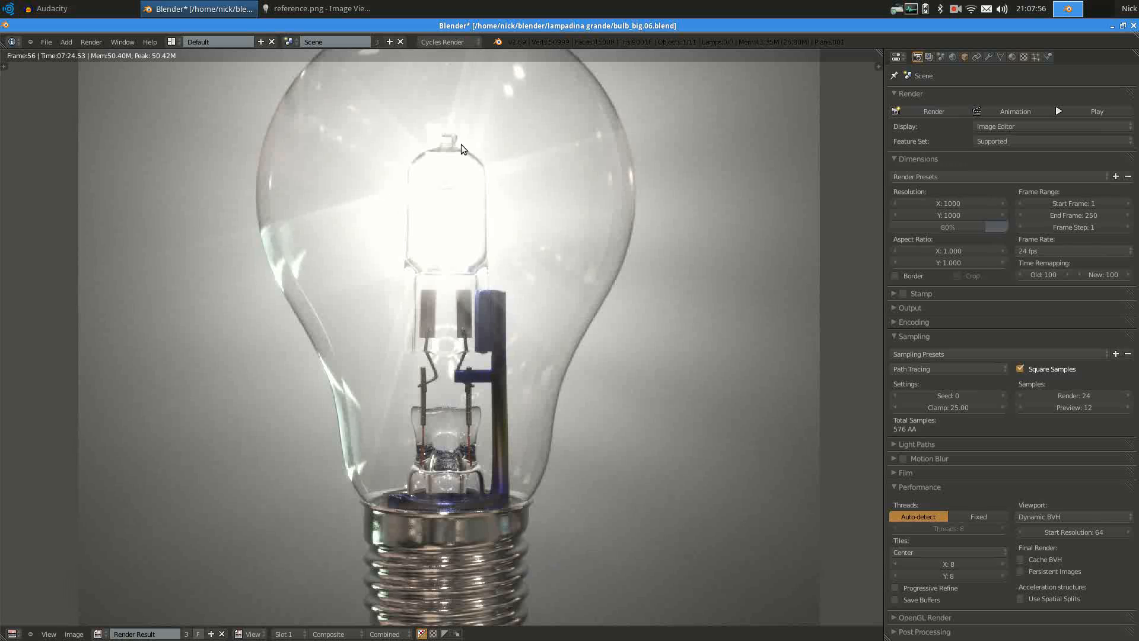
{"action": "mouse_move", "coordinate": [471, 267]}
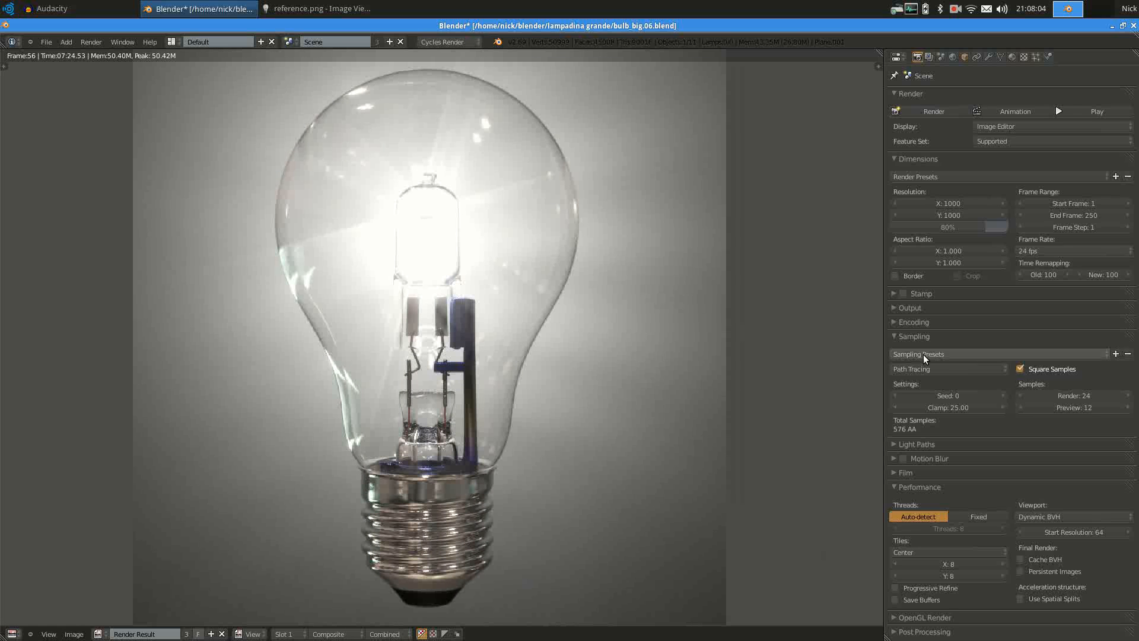
{"action": "mouse_move", "coordinate": [923, 374]}
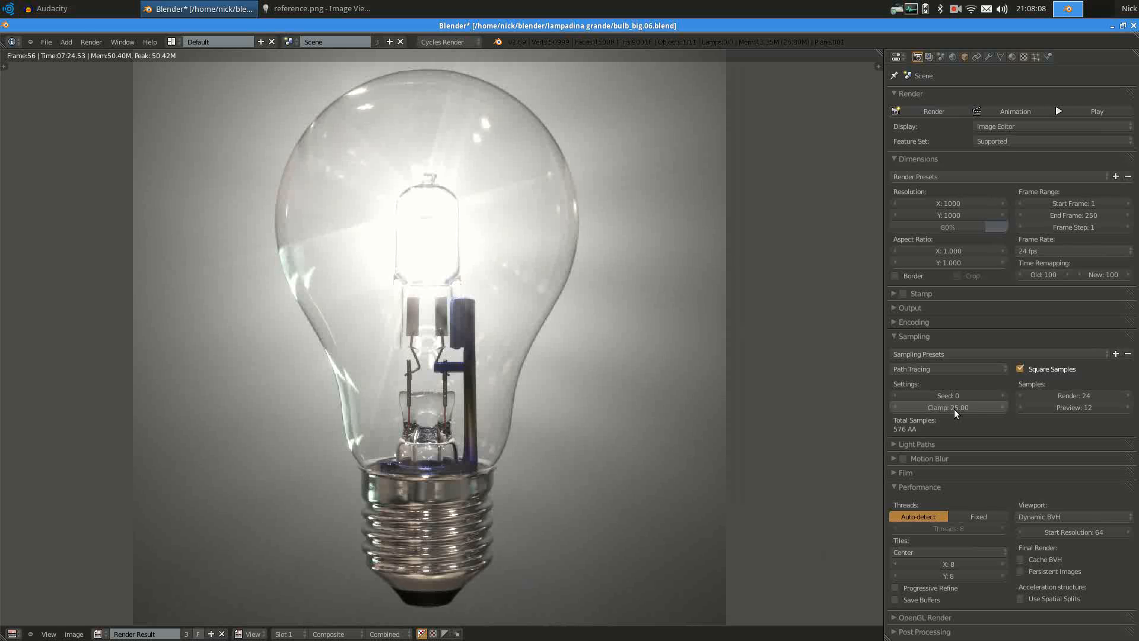
{"action": "mouse_move", "coordinate": [954, 407]}
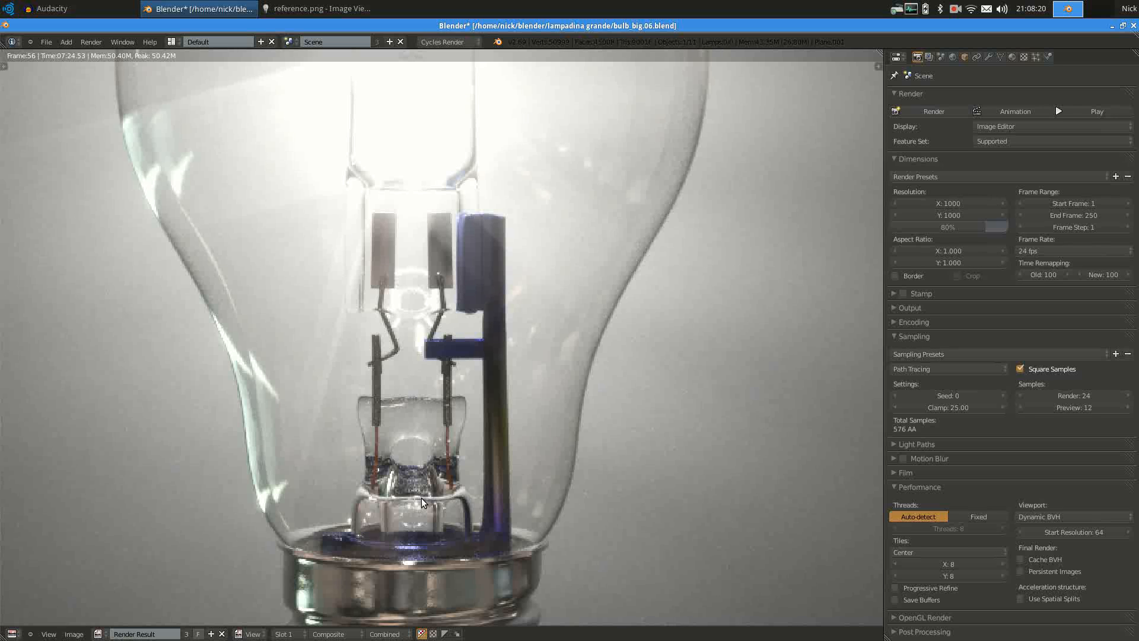
{"action": "mouse_move", "coordinate": [398, 487]}
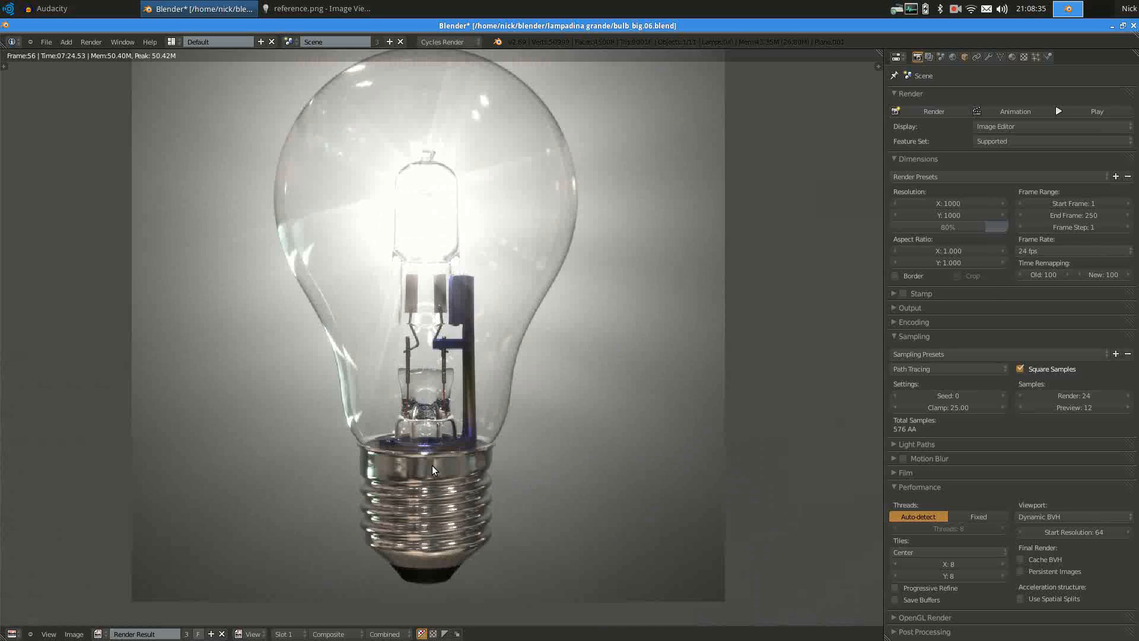
{"action": "scroll", "scroll_direction": "up", "scroll_amount": 3}
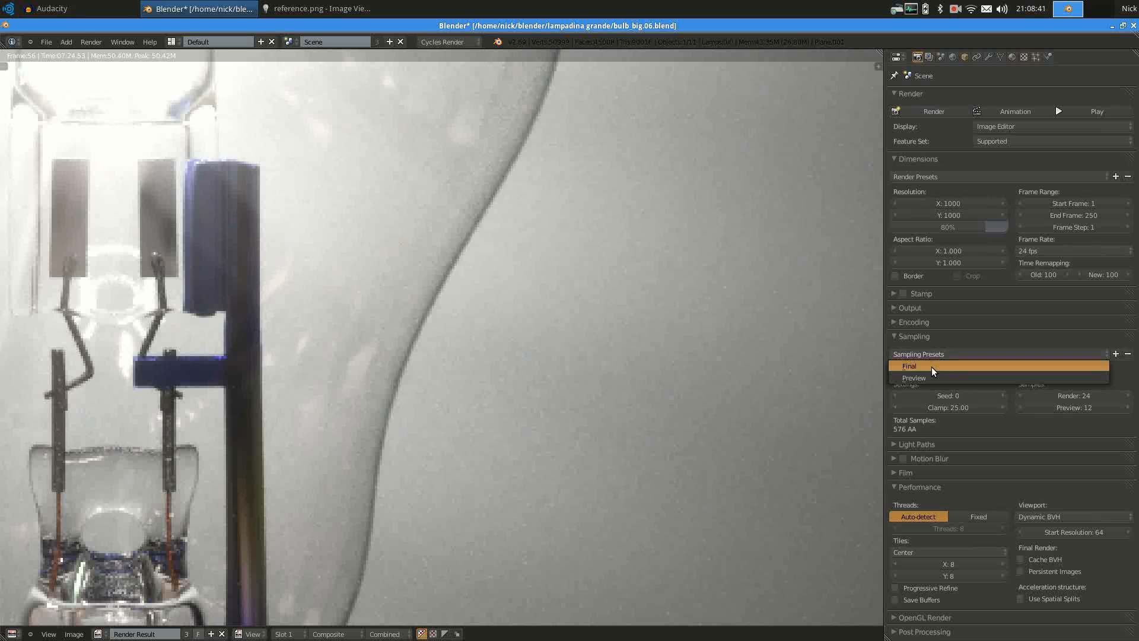
- Apply the Final sampling preset with 50 render samples for 2500 AA total
{"action": "left_click", "coordinate": [909, 365]}
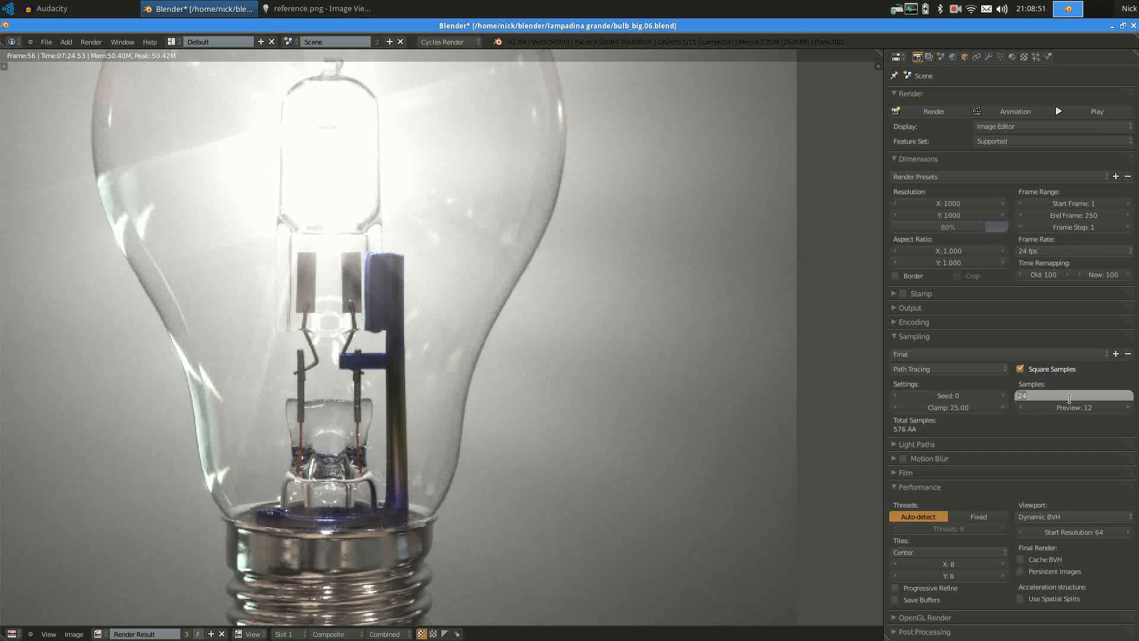
{"action": "type", "text": "50"}
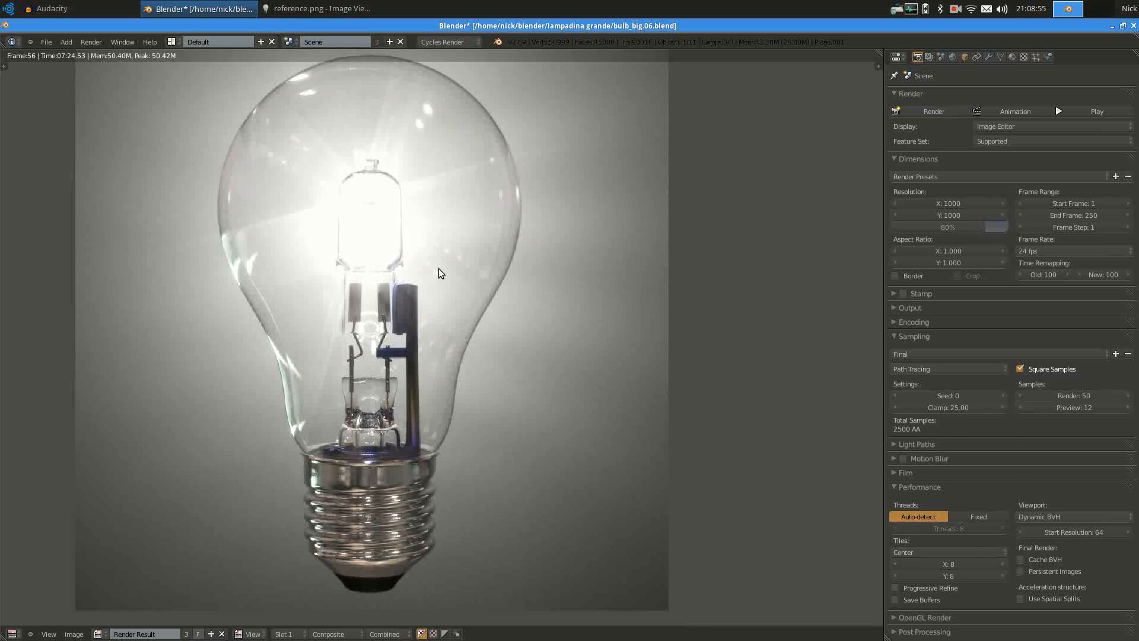
{"action": "mouse_move", "coordinate": [68, 63]}
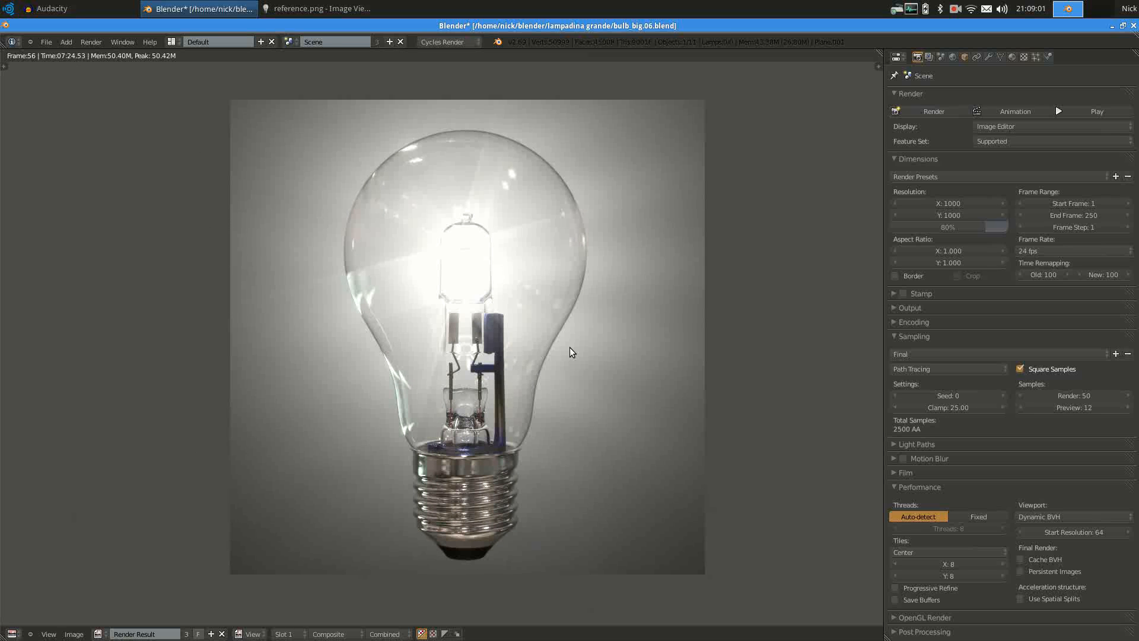
{"action": "mouse_move", "coordinate": [521, 377]}
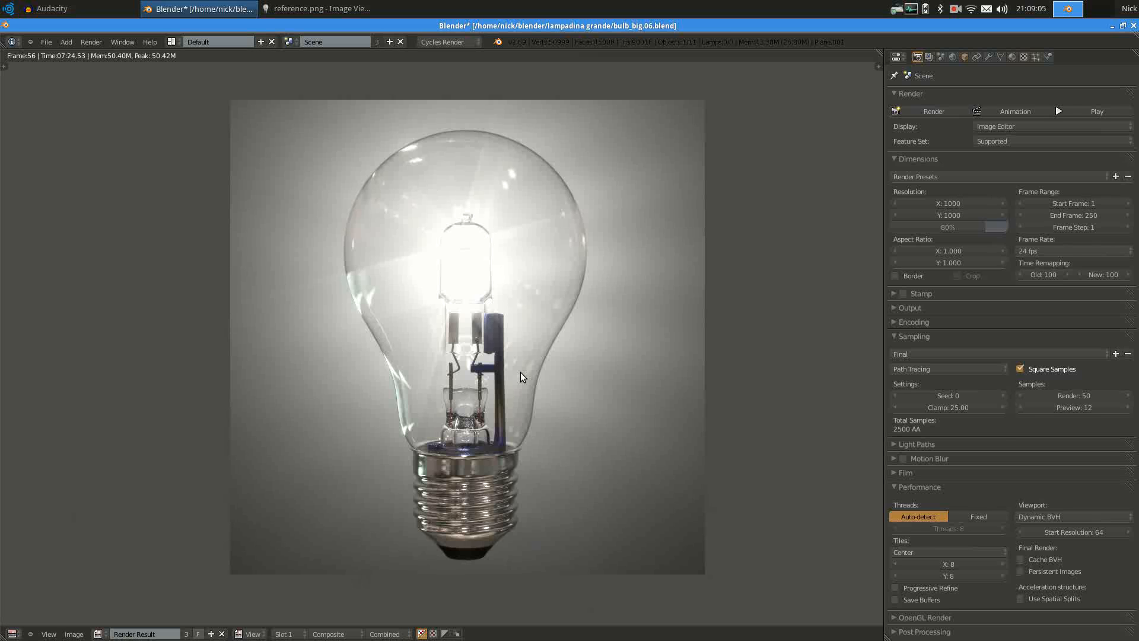
{"action": "mouse_move", "coordinate": [516, 464]}
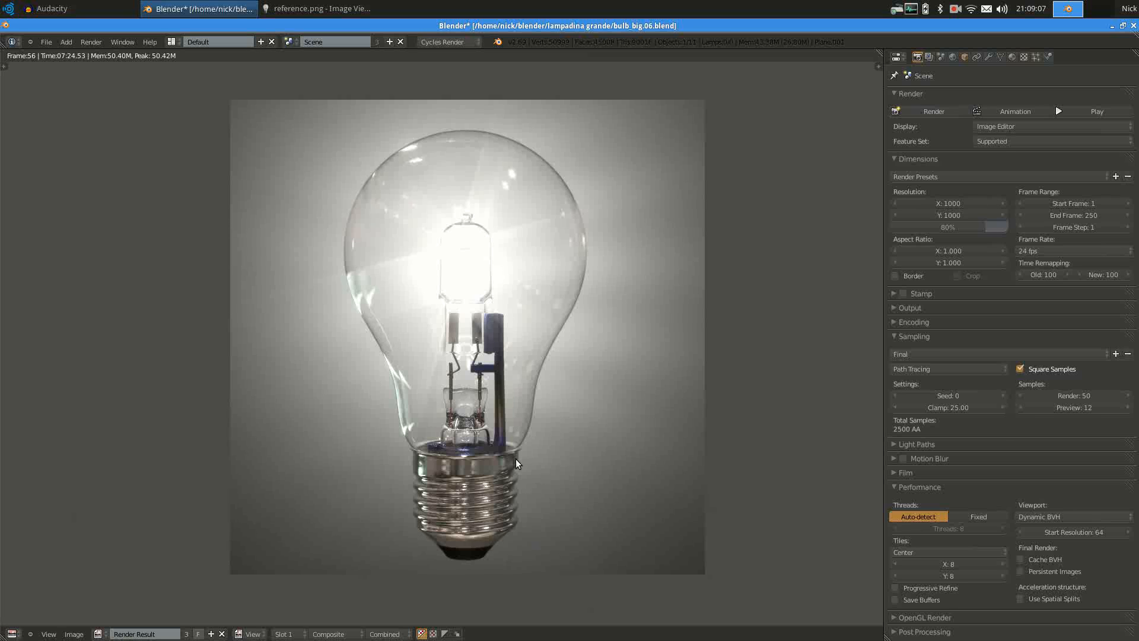
{"action": "mouse_move", "coordinate": [480, 450]}
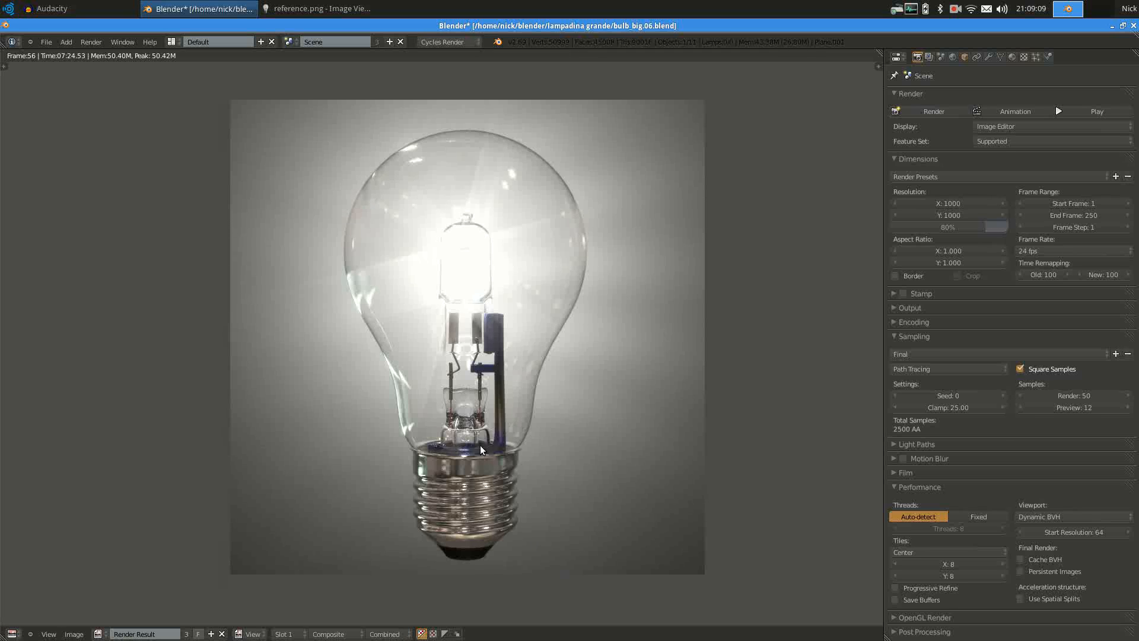
{"action": "mouse_move", "coordinate": [513, 456]}
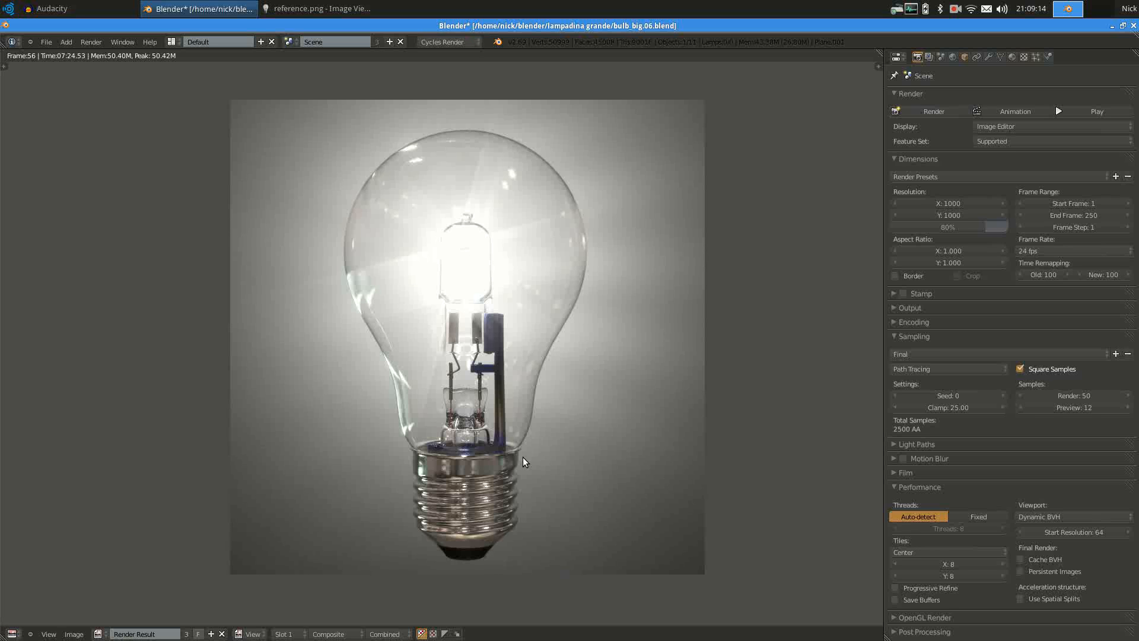
{"action": "mouse_move", "coordinate": [482, 430]}
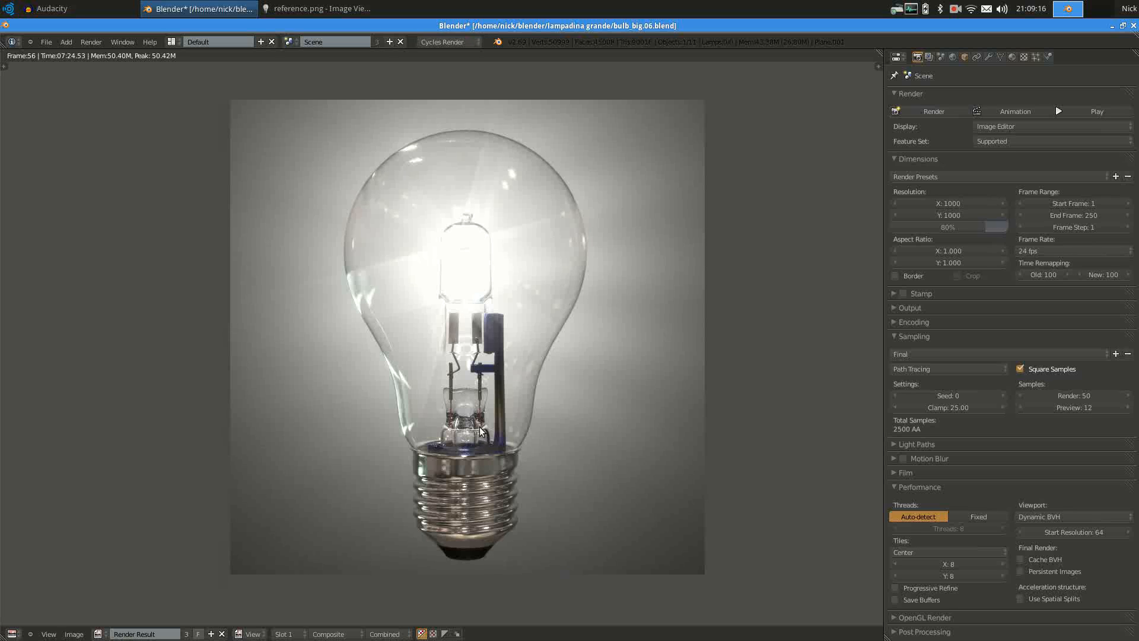